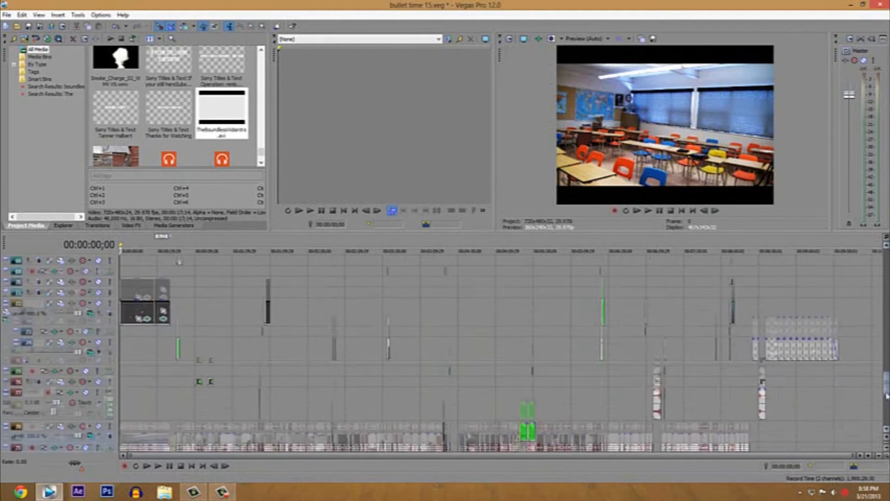
Scroll the timeline down to reveal the bullet time project's main video and music tracks.
scroll("down", 3)
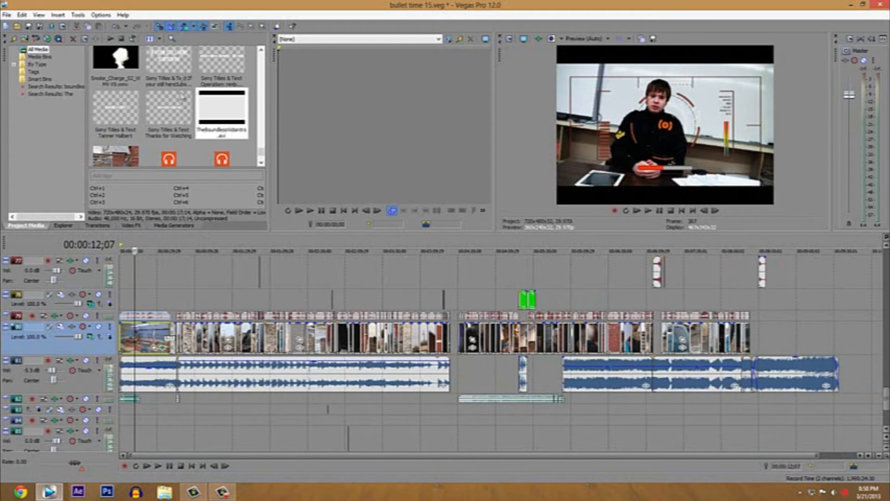
Open the auto-ripple scope choices to pick All Tracks, Markers, and Regions.
left_click(193, 26)
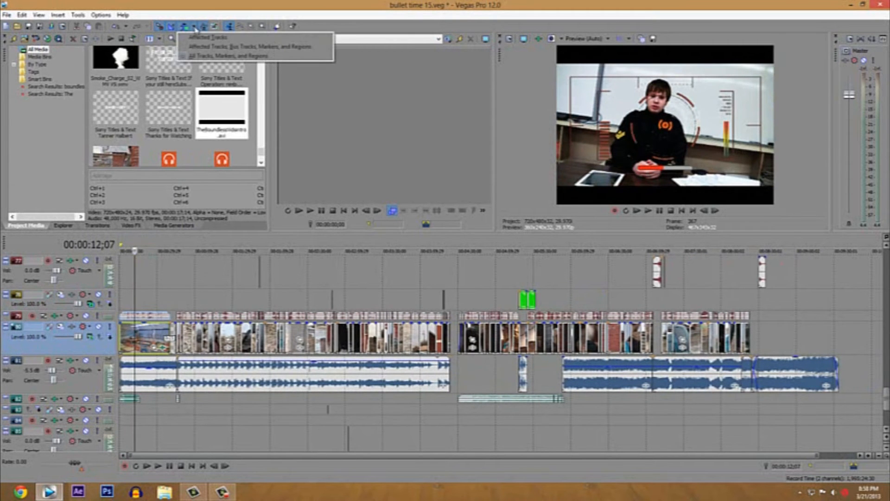
mouse_move(208, 38)
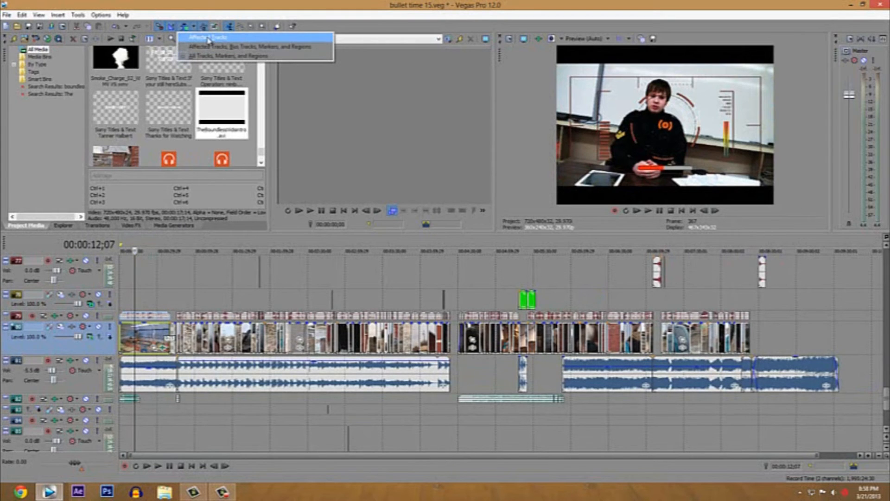
mouse_move(221, 56)
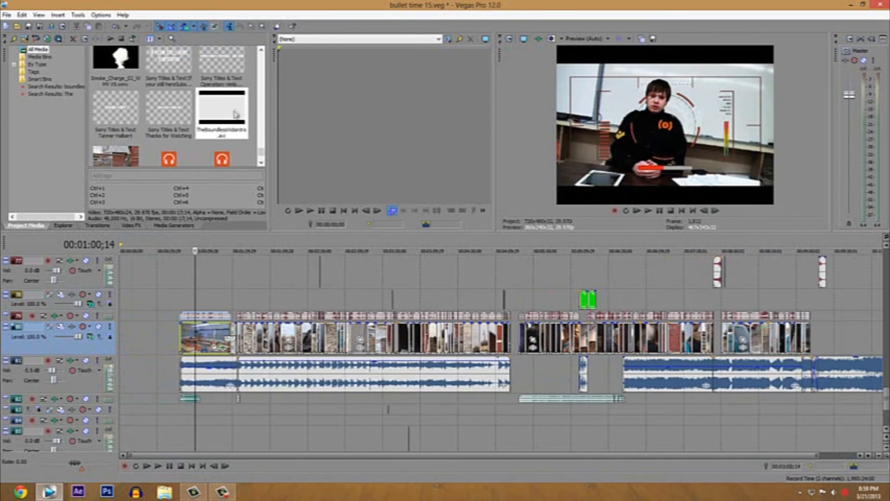
Select the intro clip in Project Media for placement at 00:00:00;00.
left_click(221, 110)
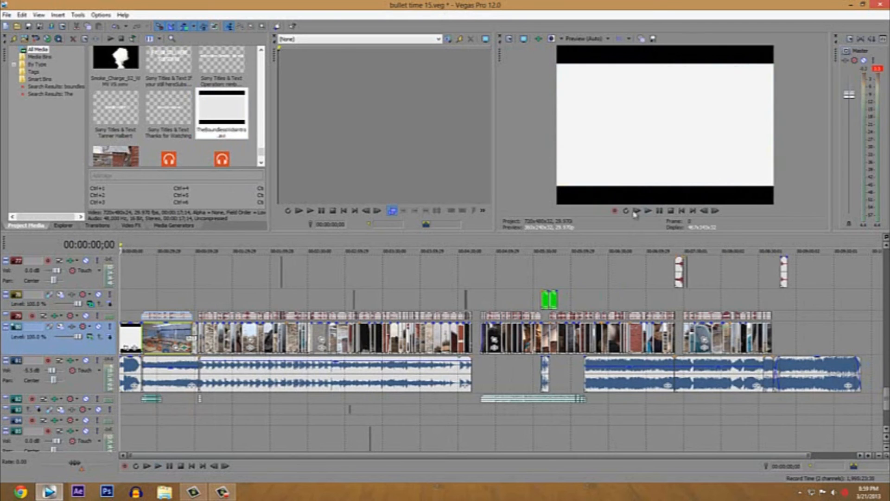
Play the project from the beginning in the Preview window to watch the intro clip.
left_click(648, 210)
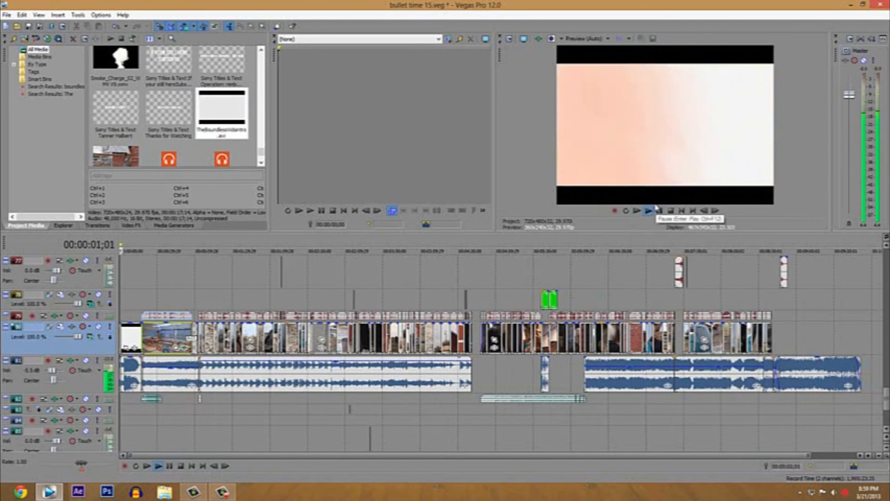
left_click(647, 211)
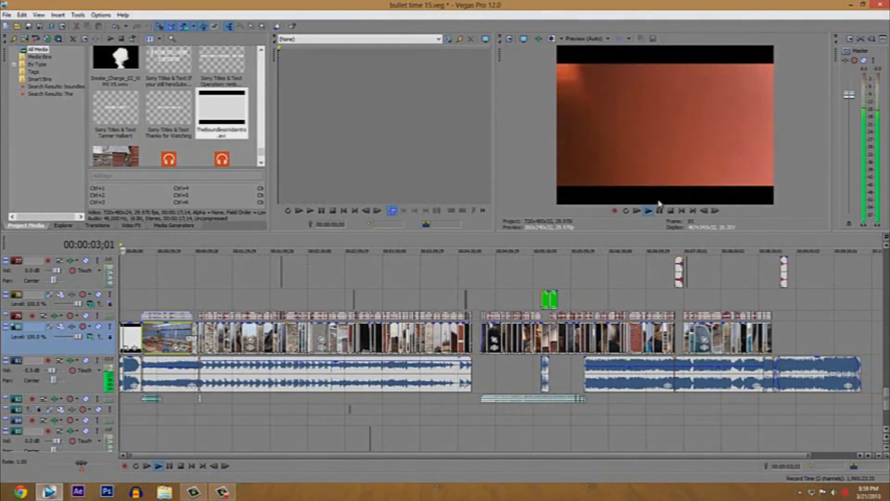